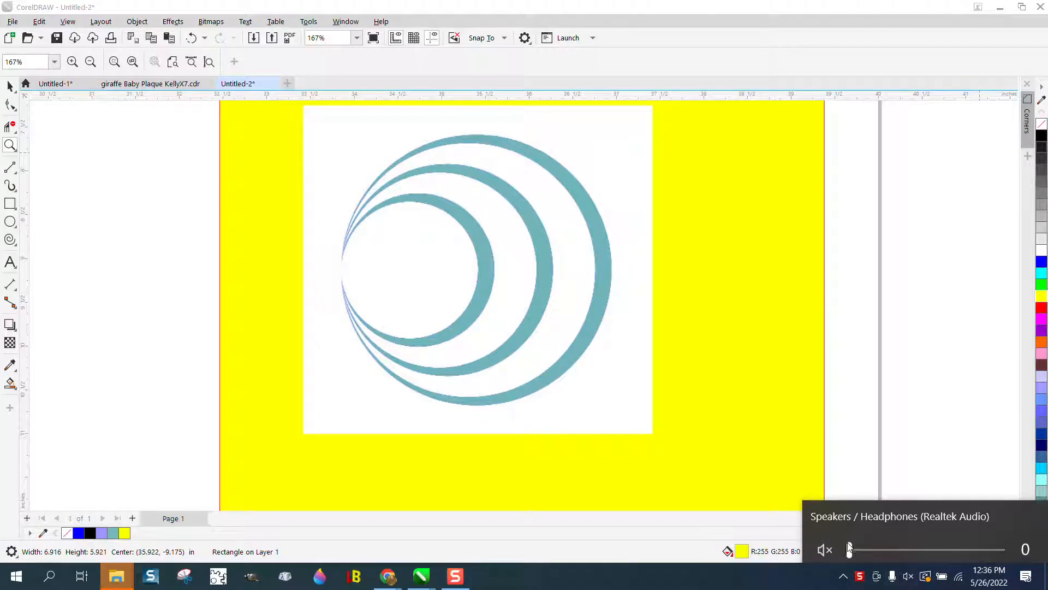
Zoom in on the reference crescents to study their shape before drawing.
drag(850, 549, 879, 542)
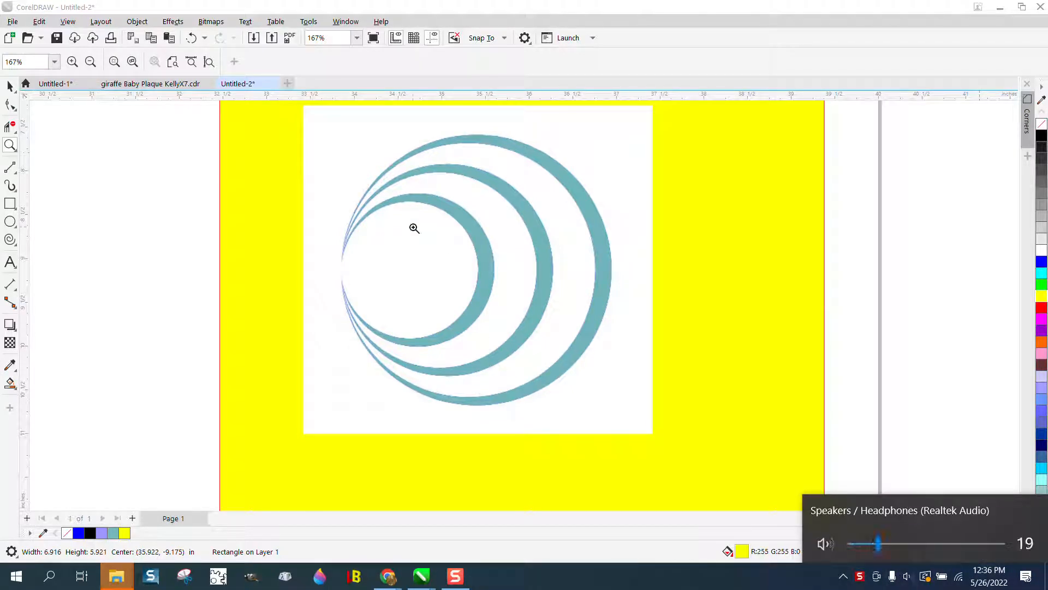
click(468, 268)
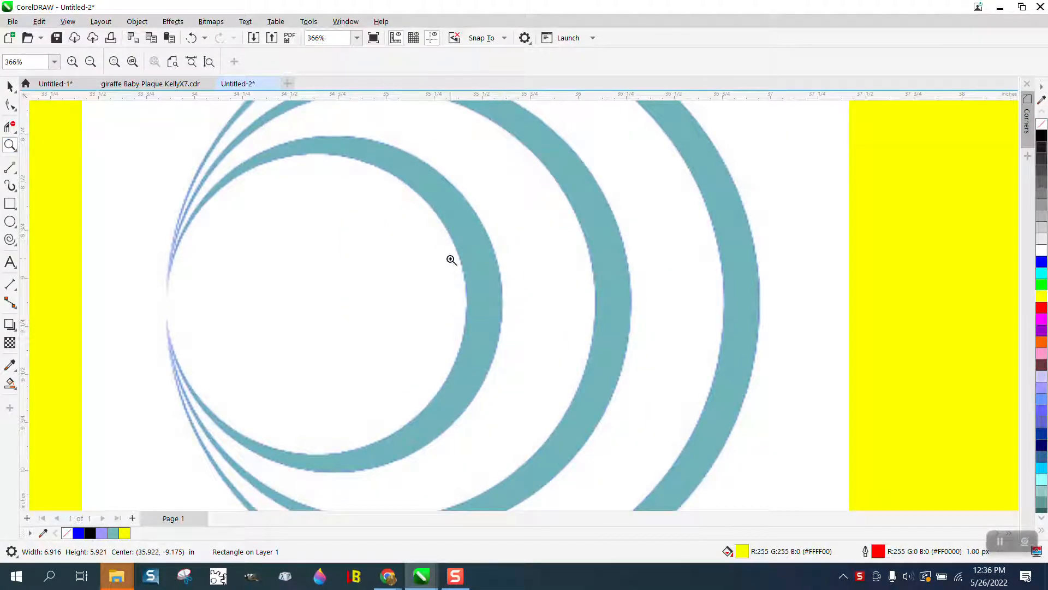
click(451, 260)
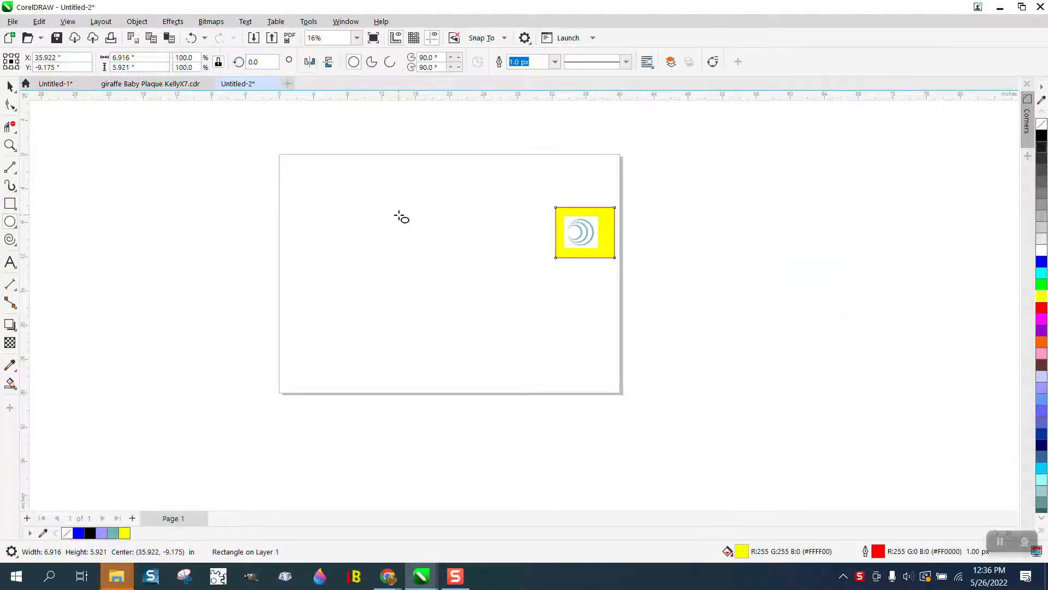
mouse_move(517, 207)
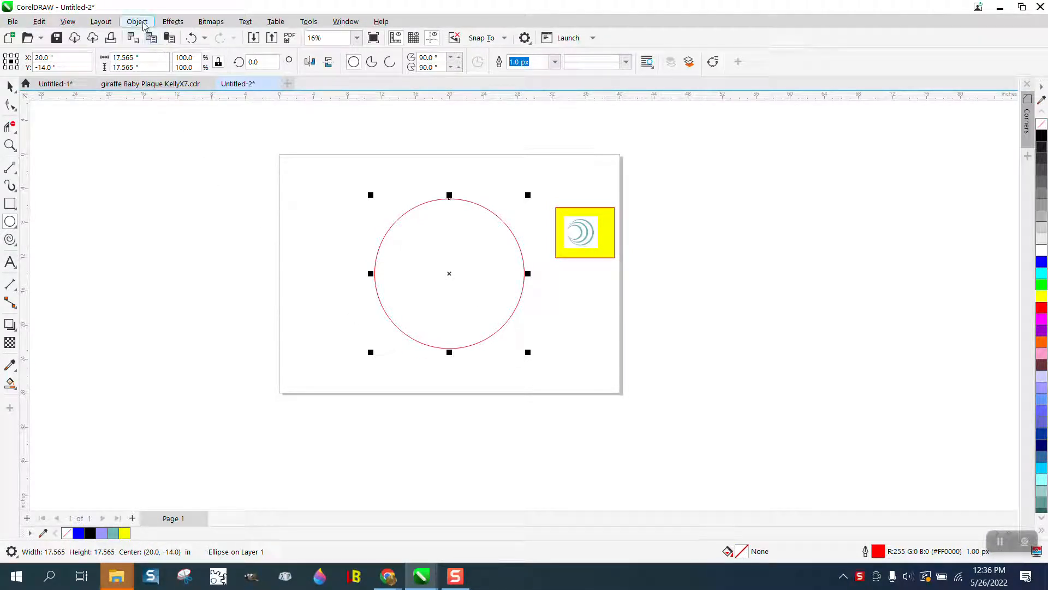
Apply a one-step inner contour at 0.5" offset to the large circle via Effects > Contour.
click(172, 22)
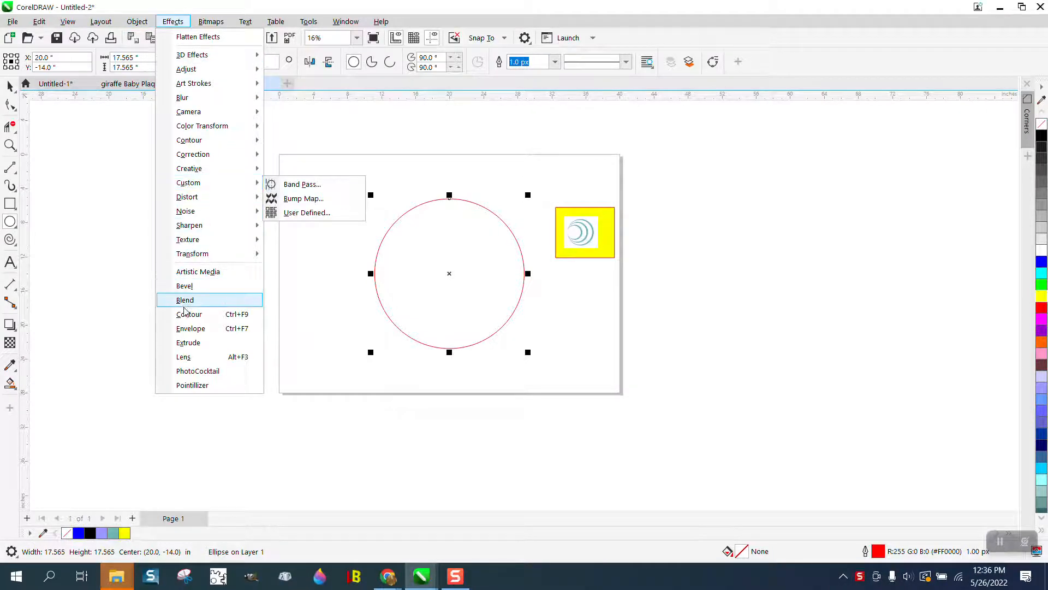
click(189, 314)
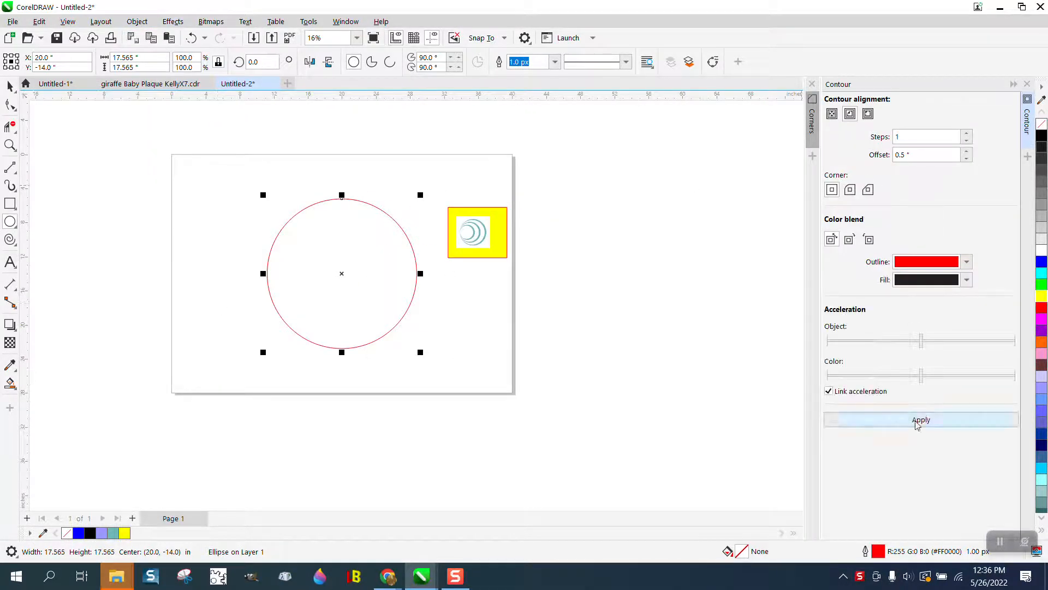
click(920, 420)
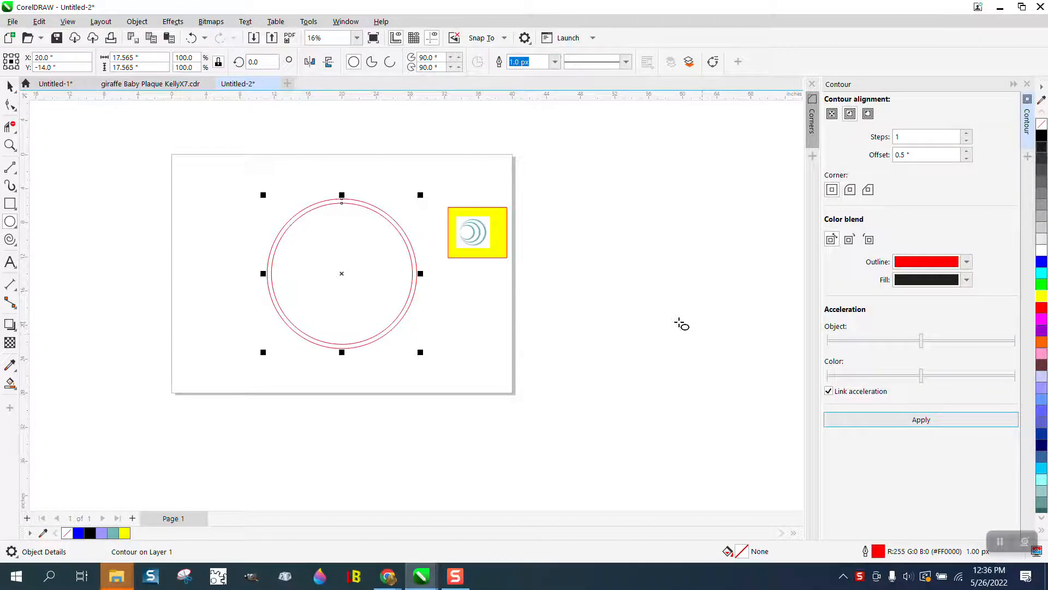
mouse_move(318, 147)
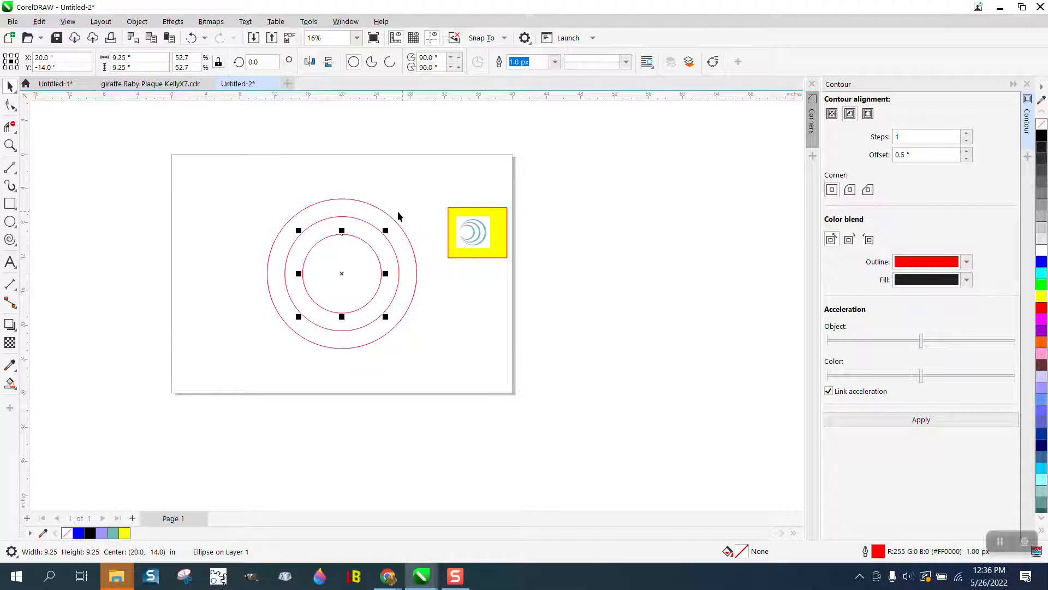
mouse_move(253, 194)
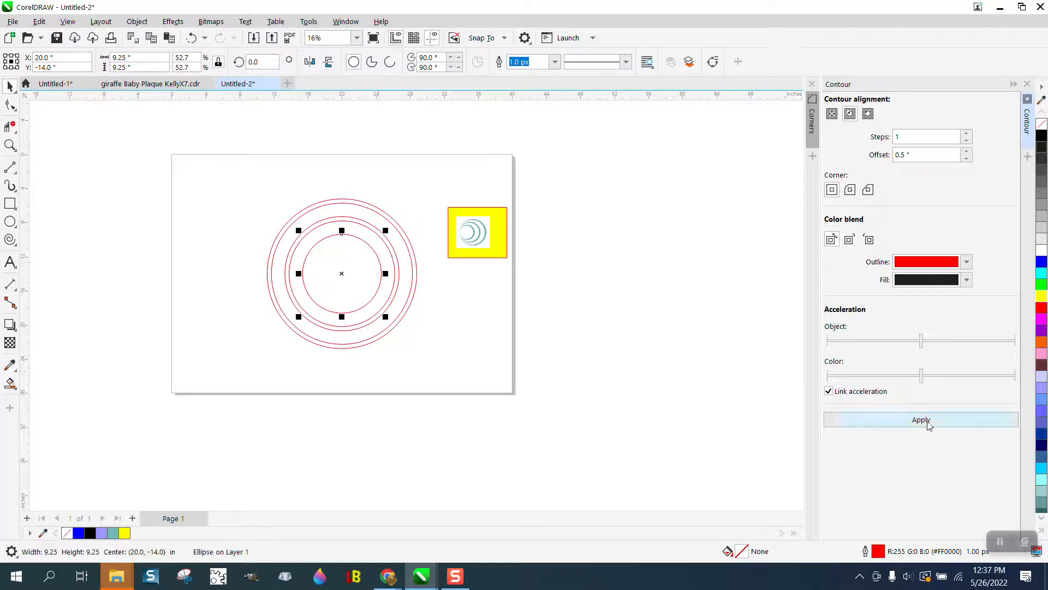
Apply the same one-step contour to the smaller 9.25" circle.
click(920, 420)
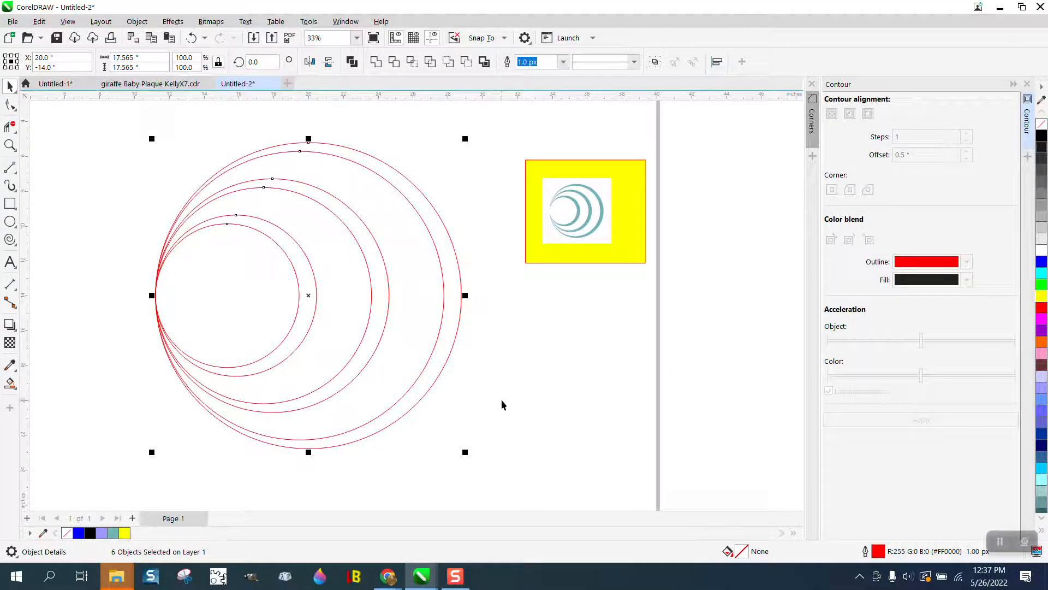
mouse_move(34, 351)
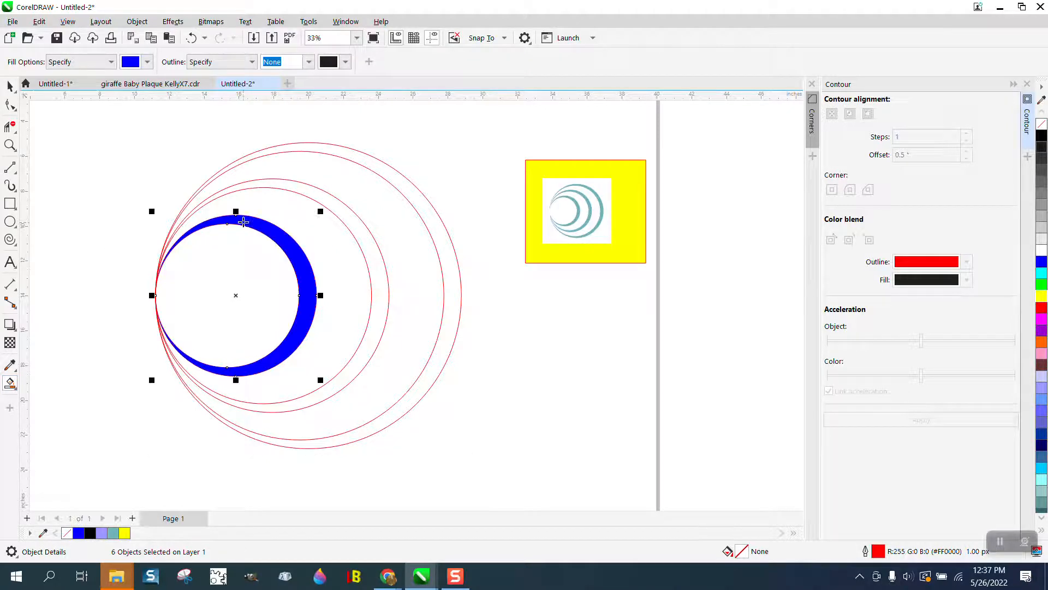
Fill the remaining crescent region blue and enlarge the reference image beside the crescents.
click(921, 419)
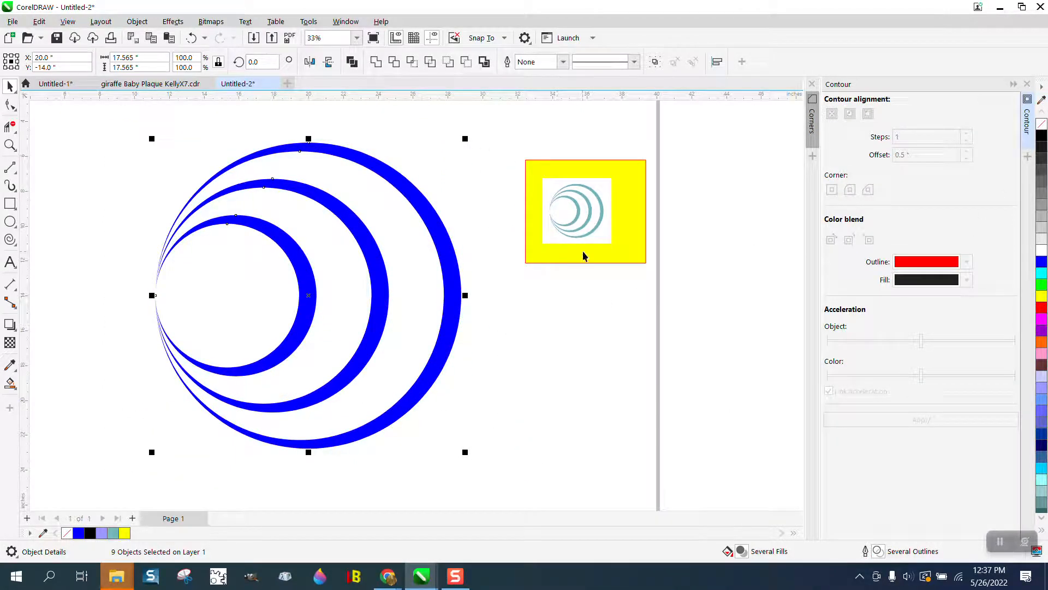
drag(573, 211, 491, 195)
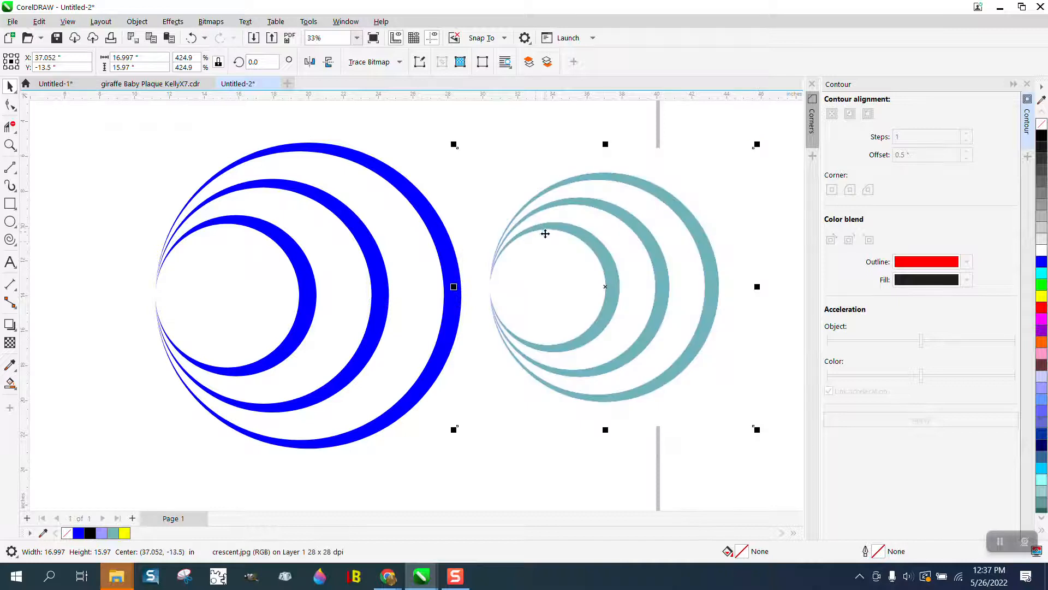
mouse_move(749, 301)
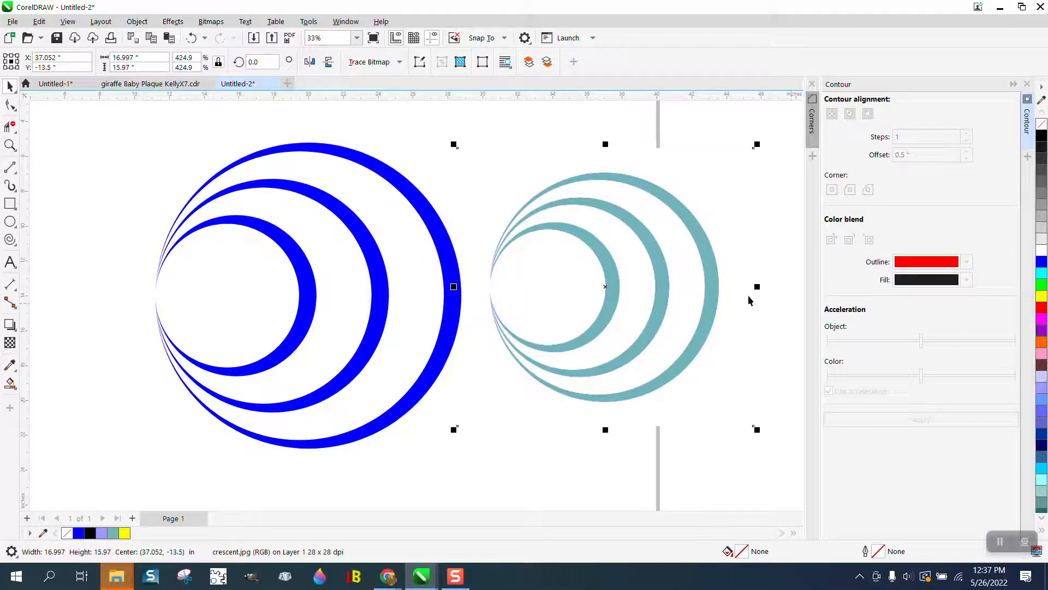
mouse_move(698, 299)
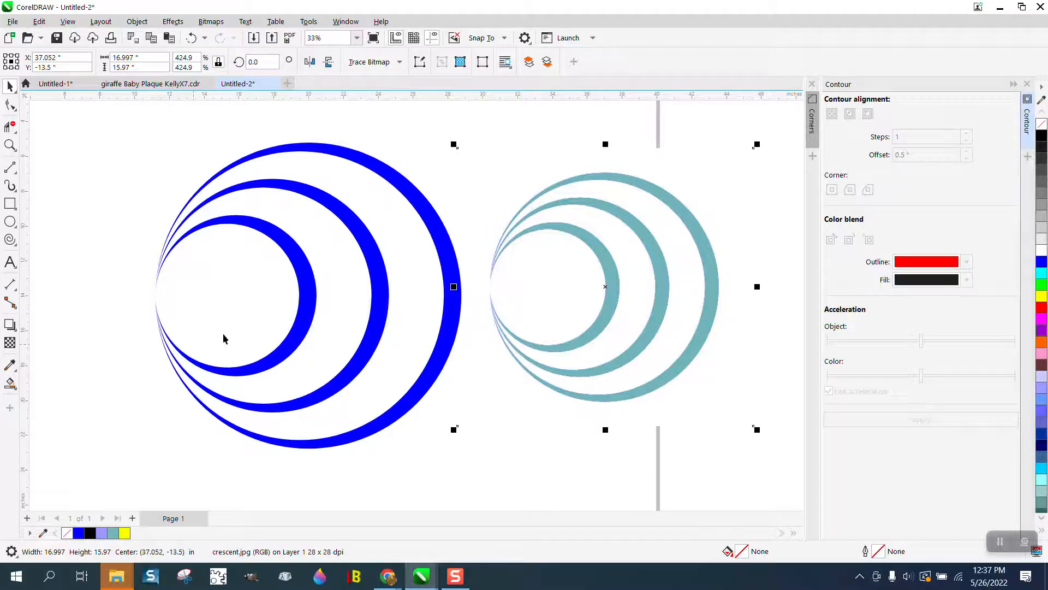
mouse_move(11, 382)
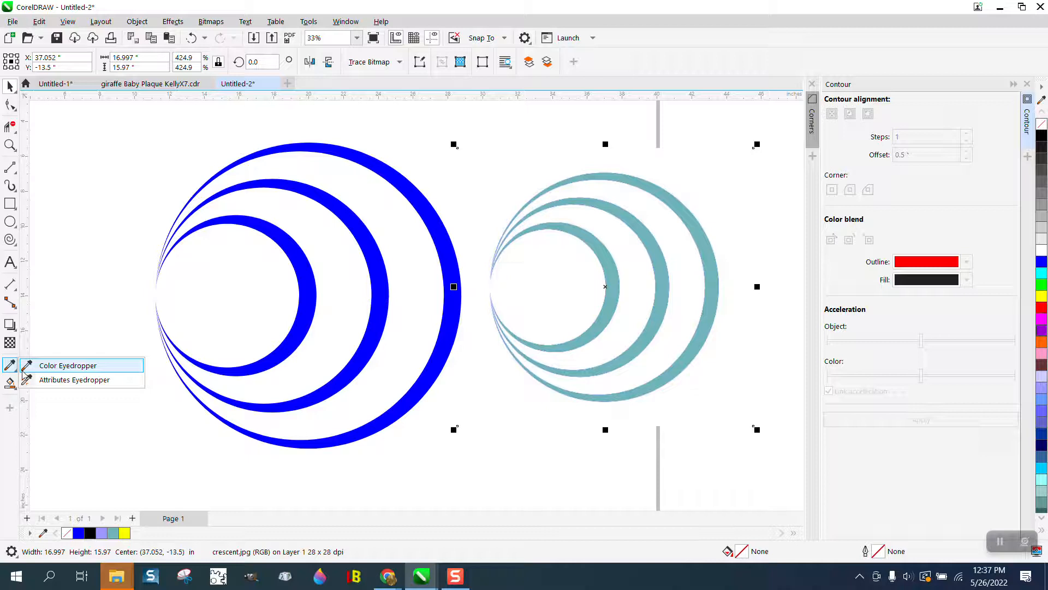
Sample the teal from the reference bitmap with the Color Eyedropper for the crescents.
click(66, 365)
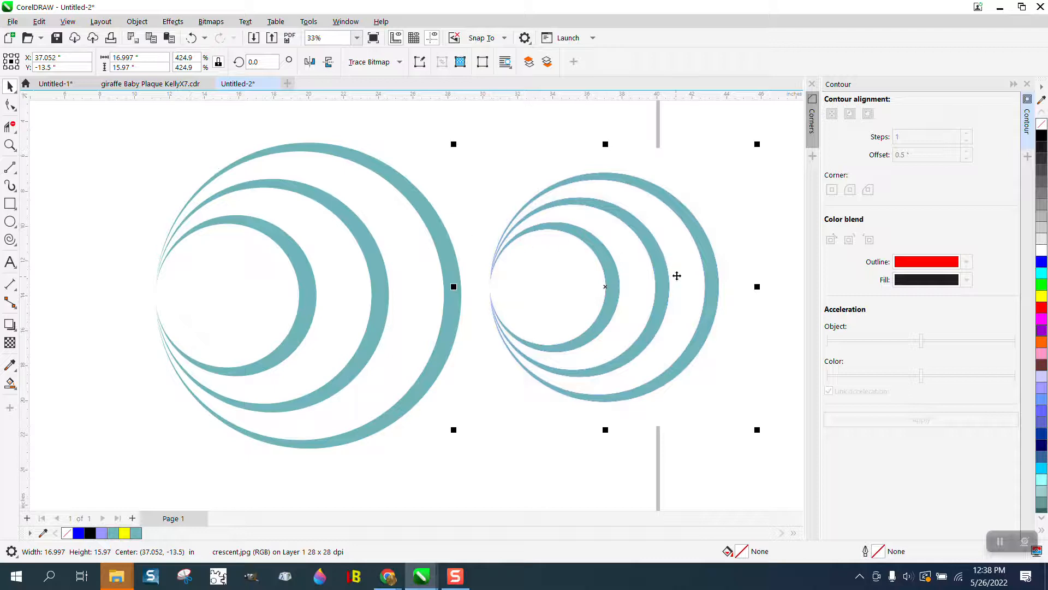
mouse_move(636, 280)
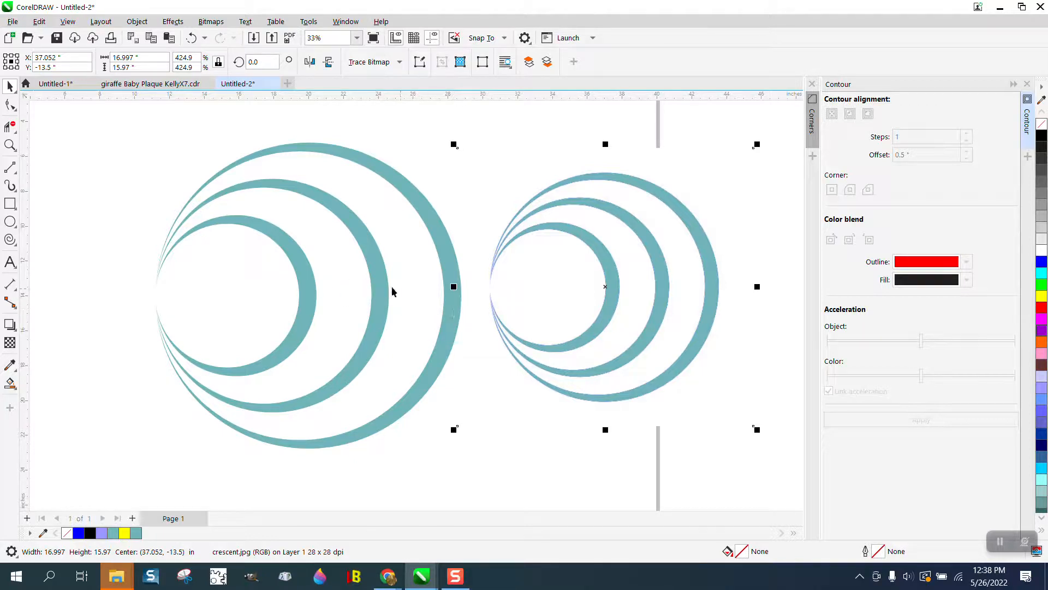
mouse_move(438, 293)
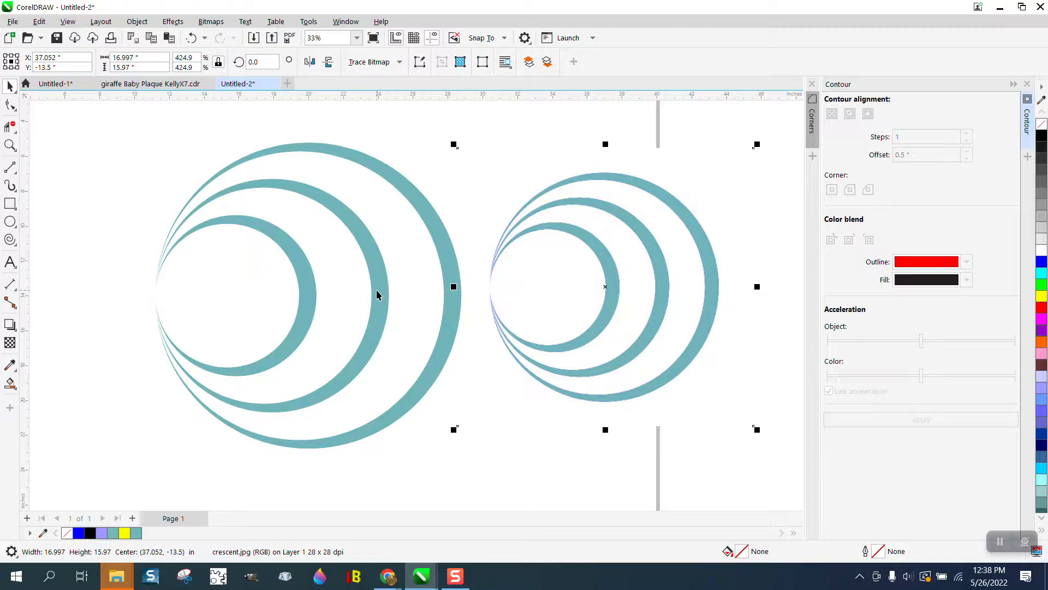
mouse_move(296, 296)
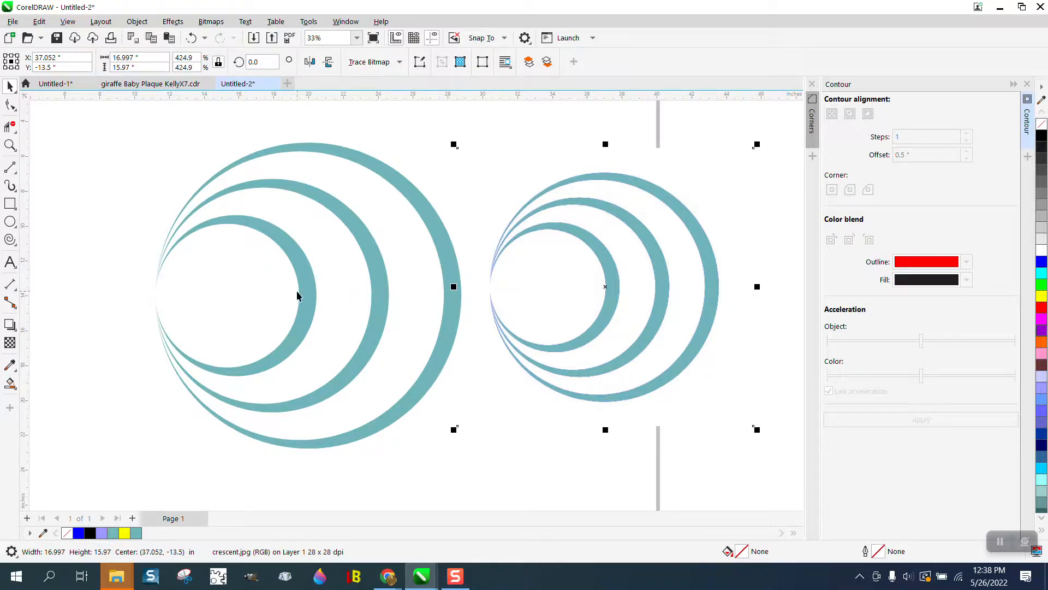
mouse_move(347, 213)
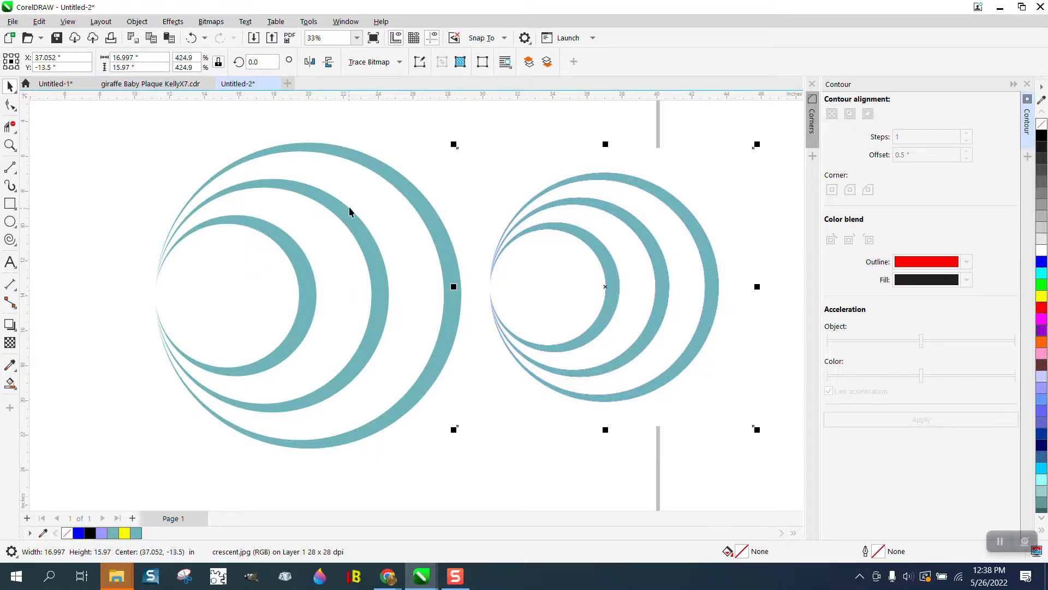